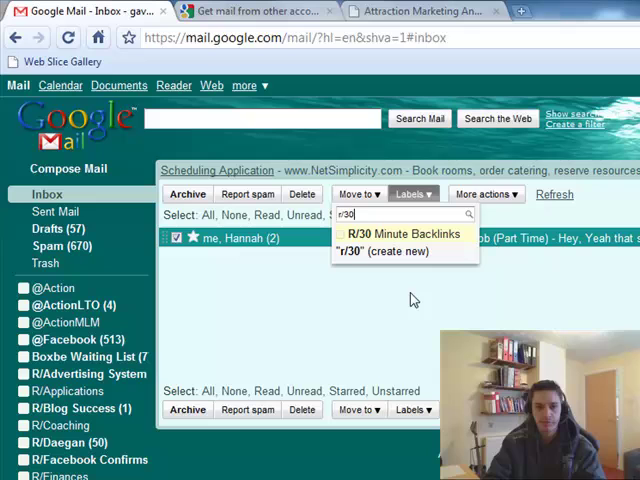
Start a new 'todo' label for the checked part-time job conversation via '(create new)'.
click(400, 234)
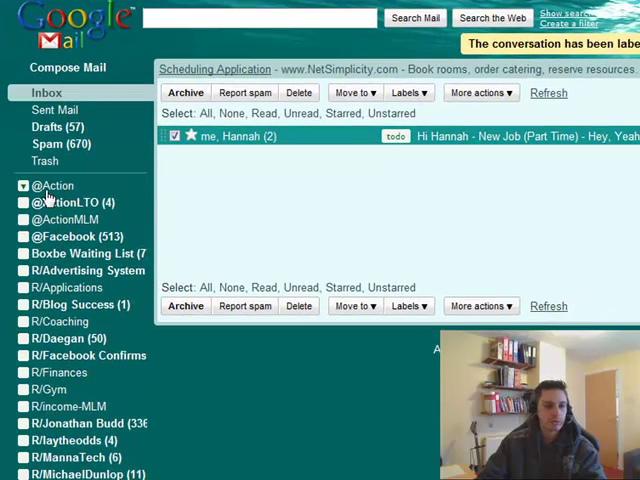